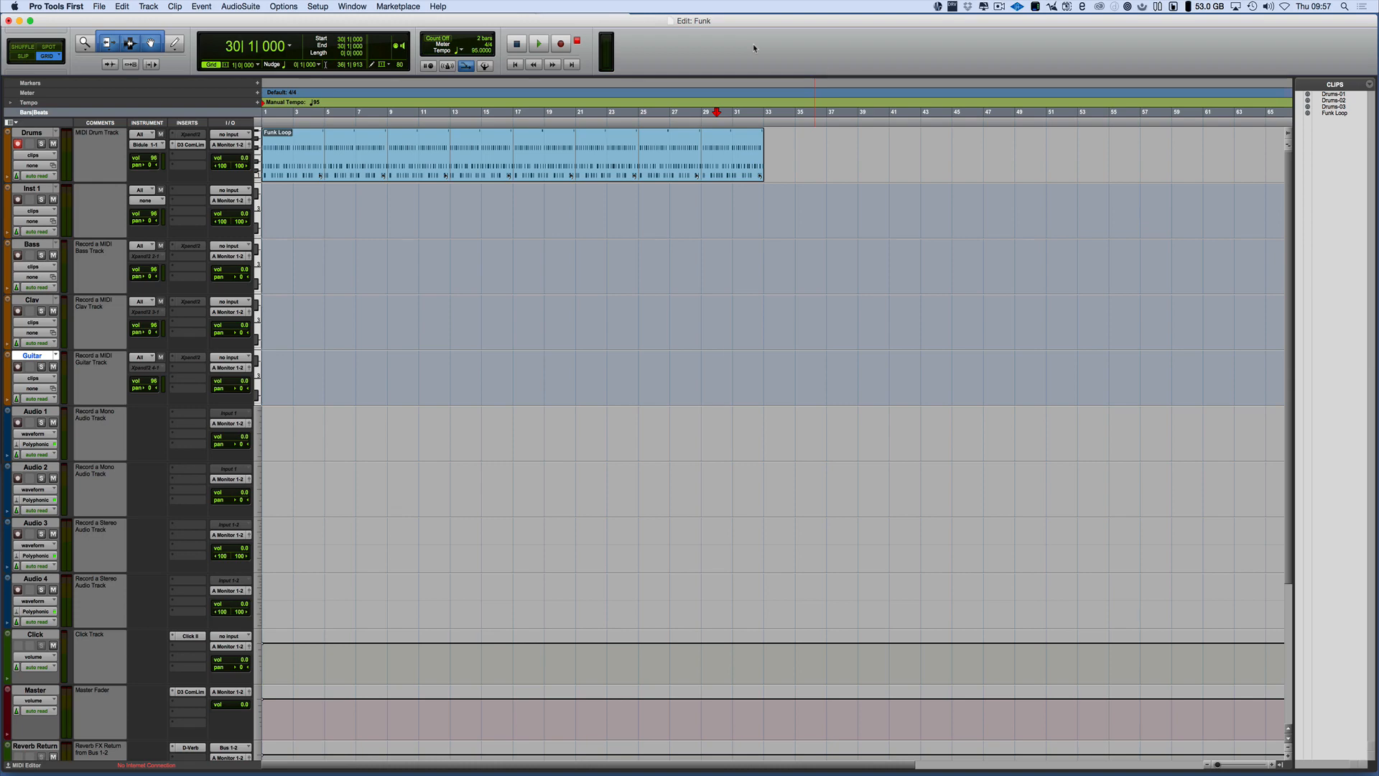
# - Insert the Plogue Bidule Device (stereo) on Inst 1 insert A, routed to Bidule 1 – Bidule 2
pyautogui.click(716, 376)
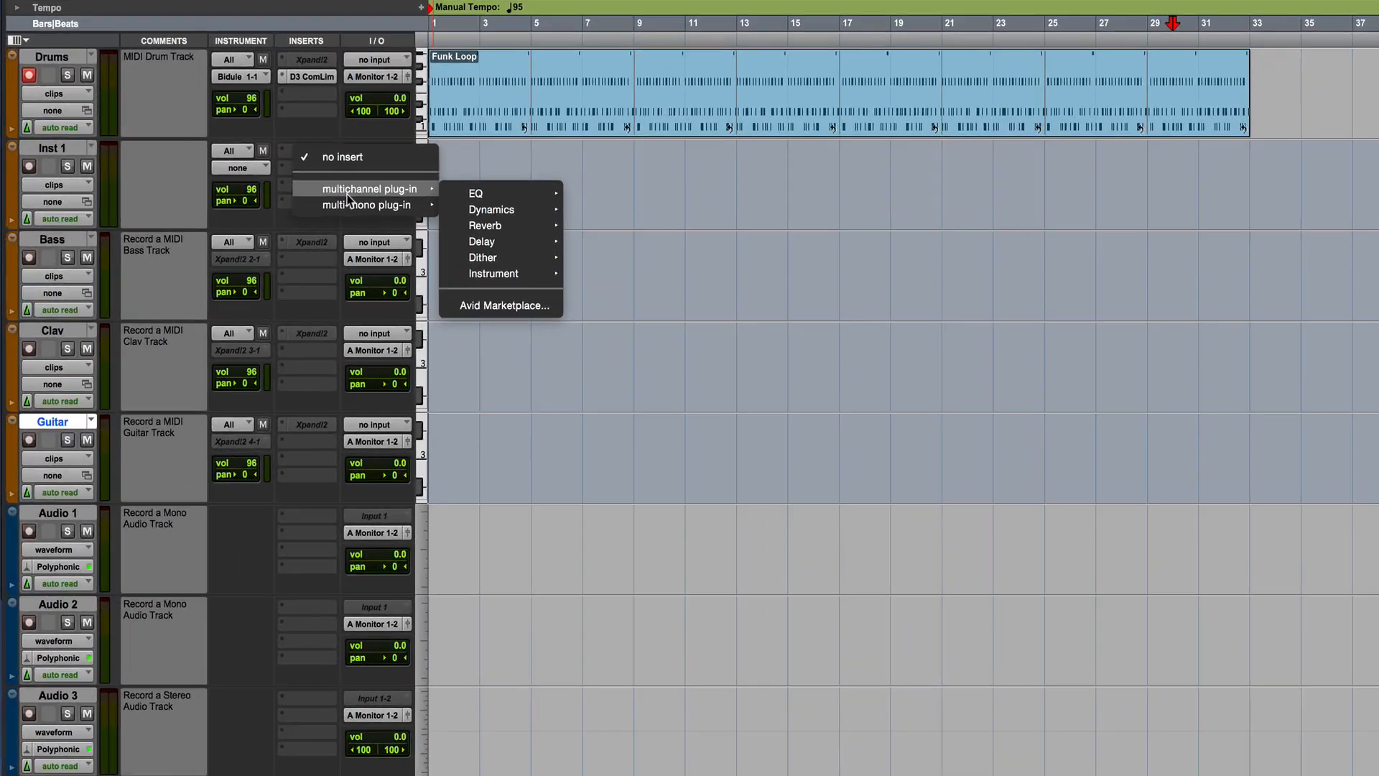
pyautogui.moveTo(640, 85)
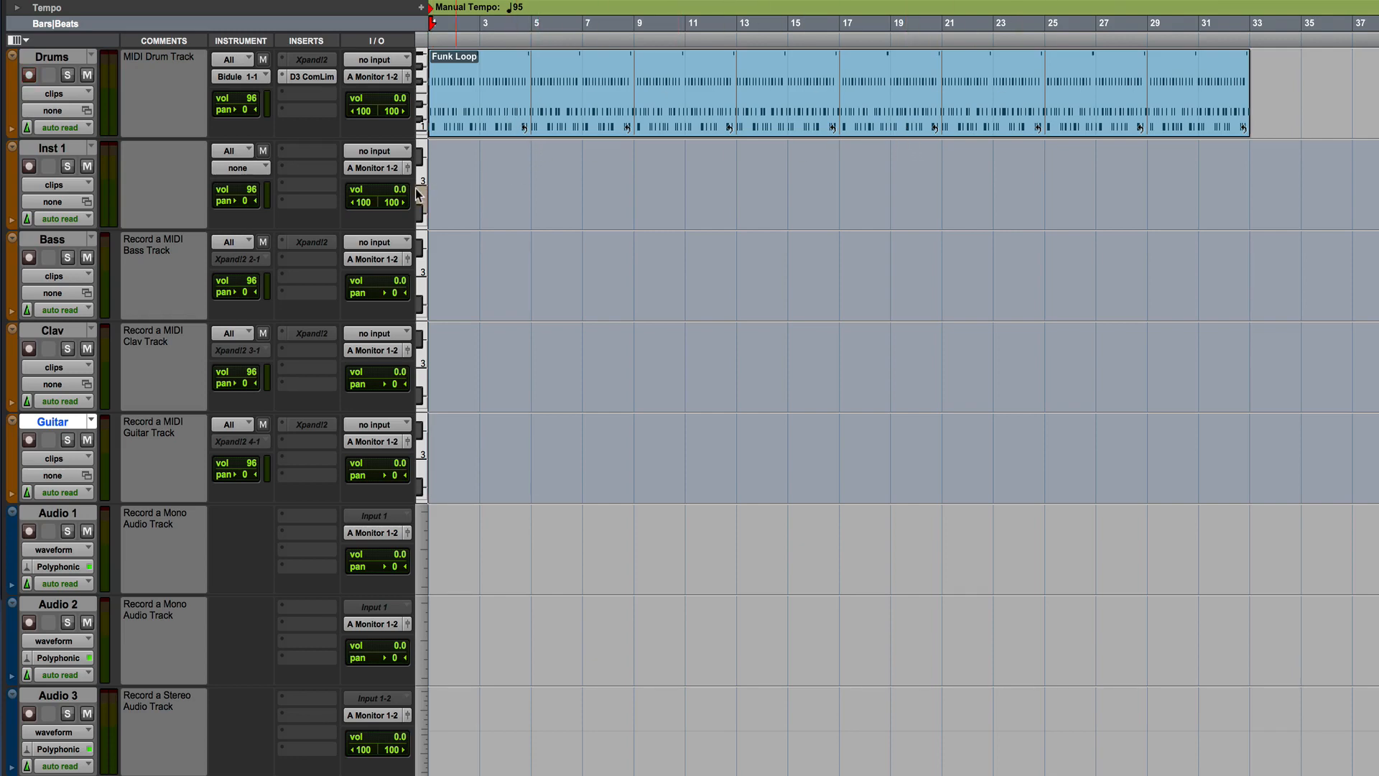
pyautogui.click(304, 150)
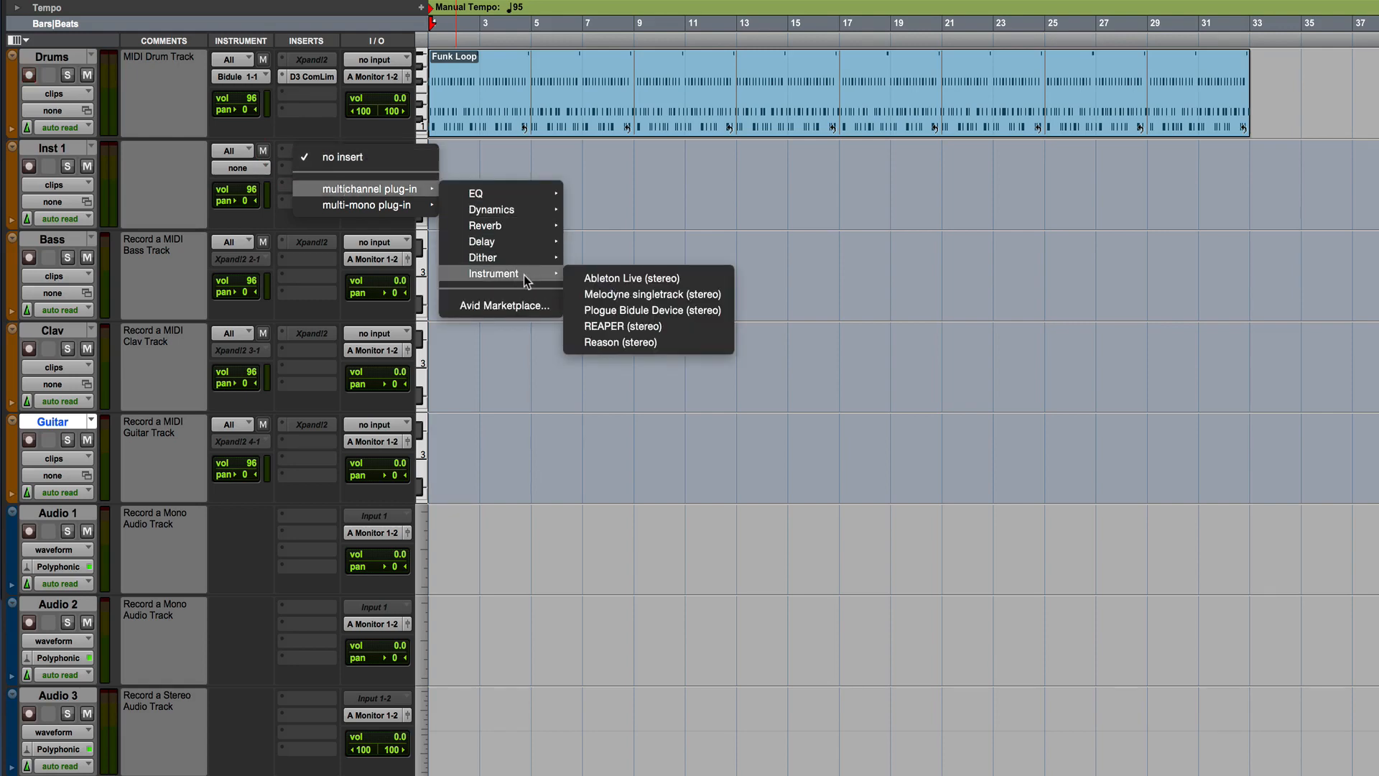
pyautogui.moveTo(605, 278)
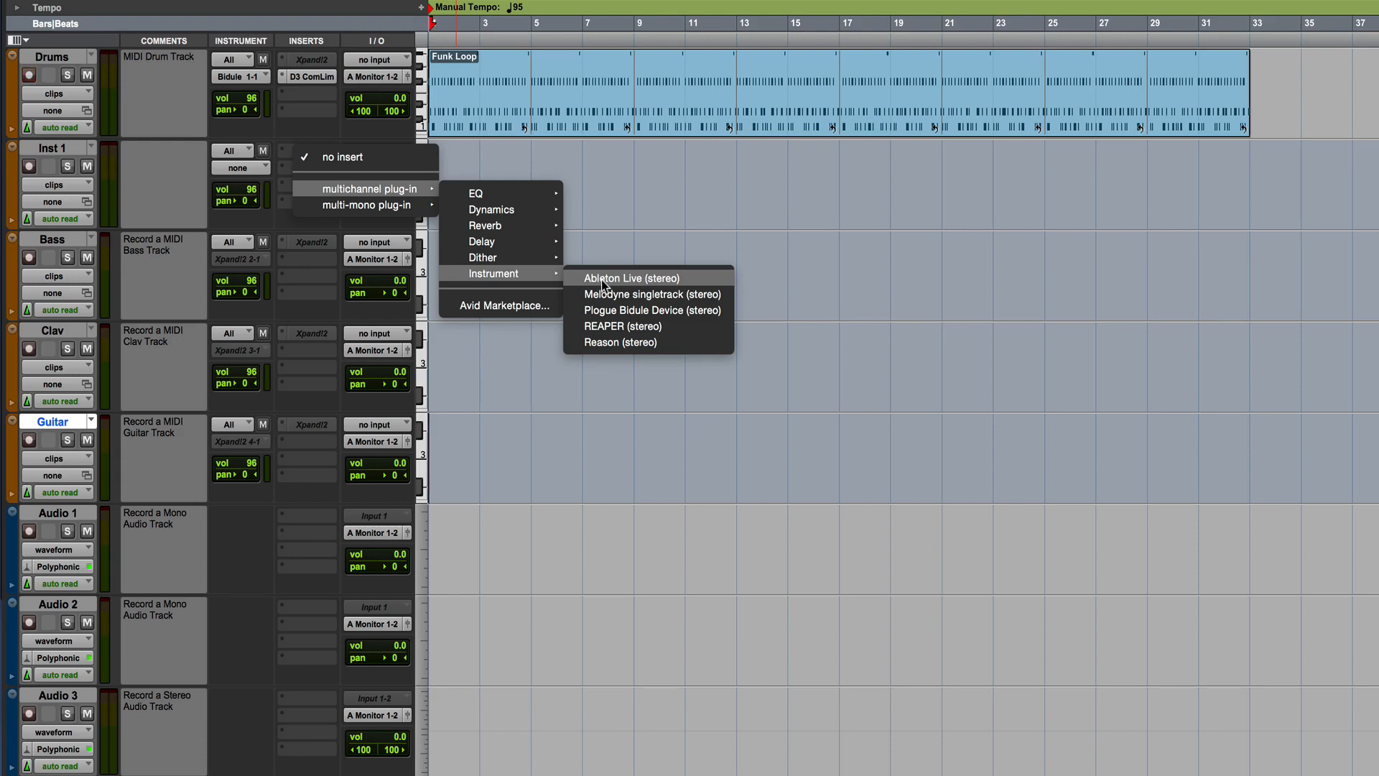
pyautogui.moveTo(602, 326)
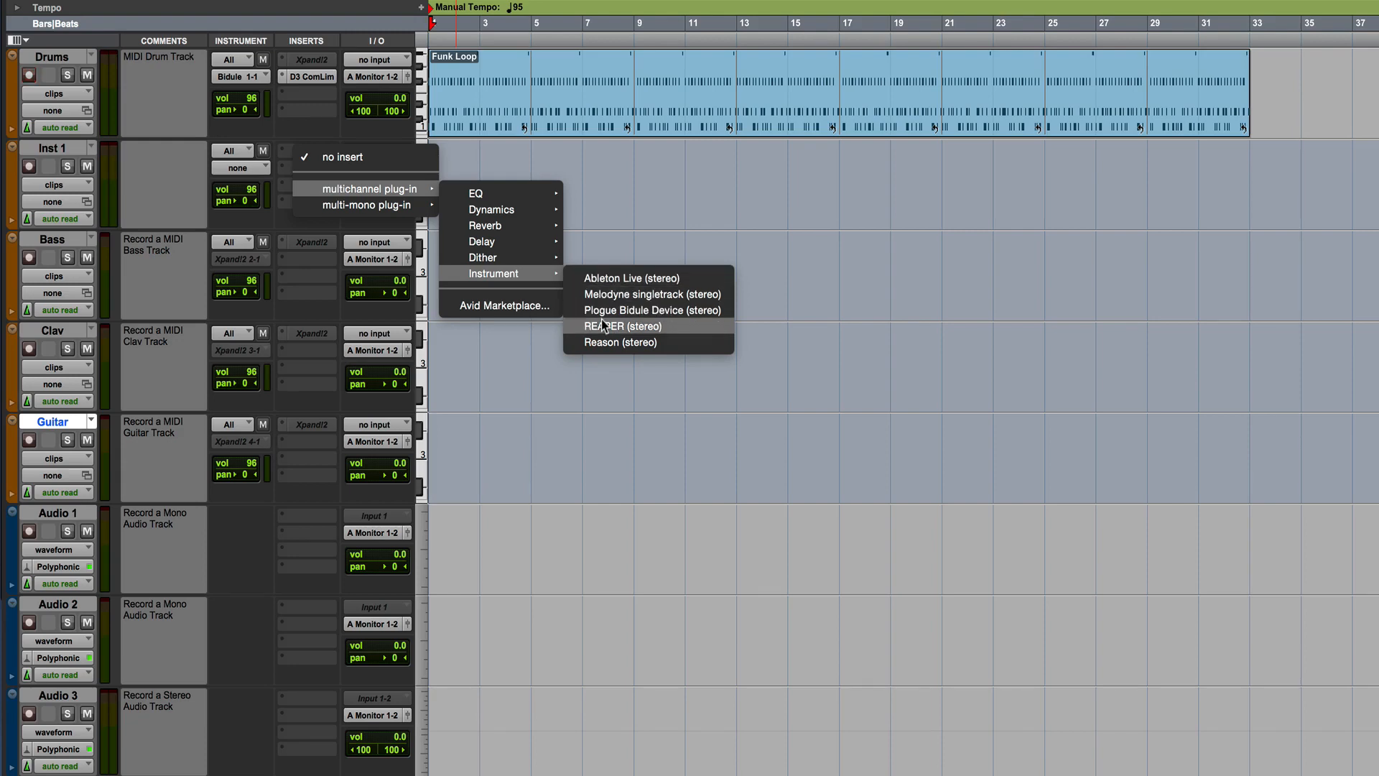
pyautogui.moveTo(609, 346)
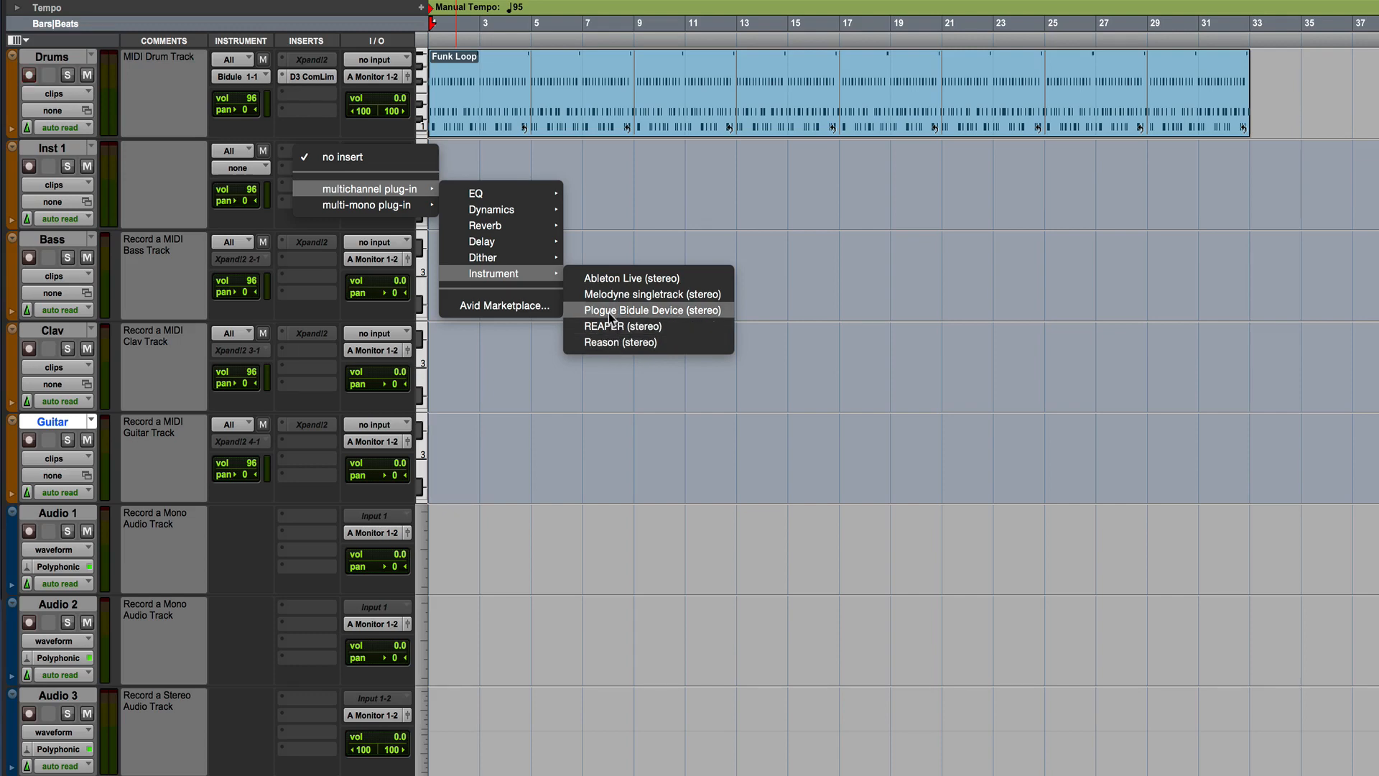
pyautogui.click(648, 310)
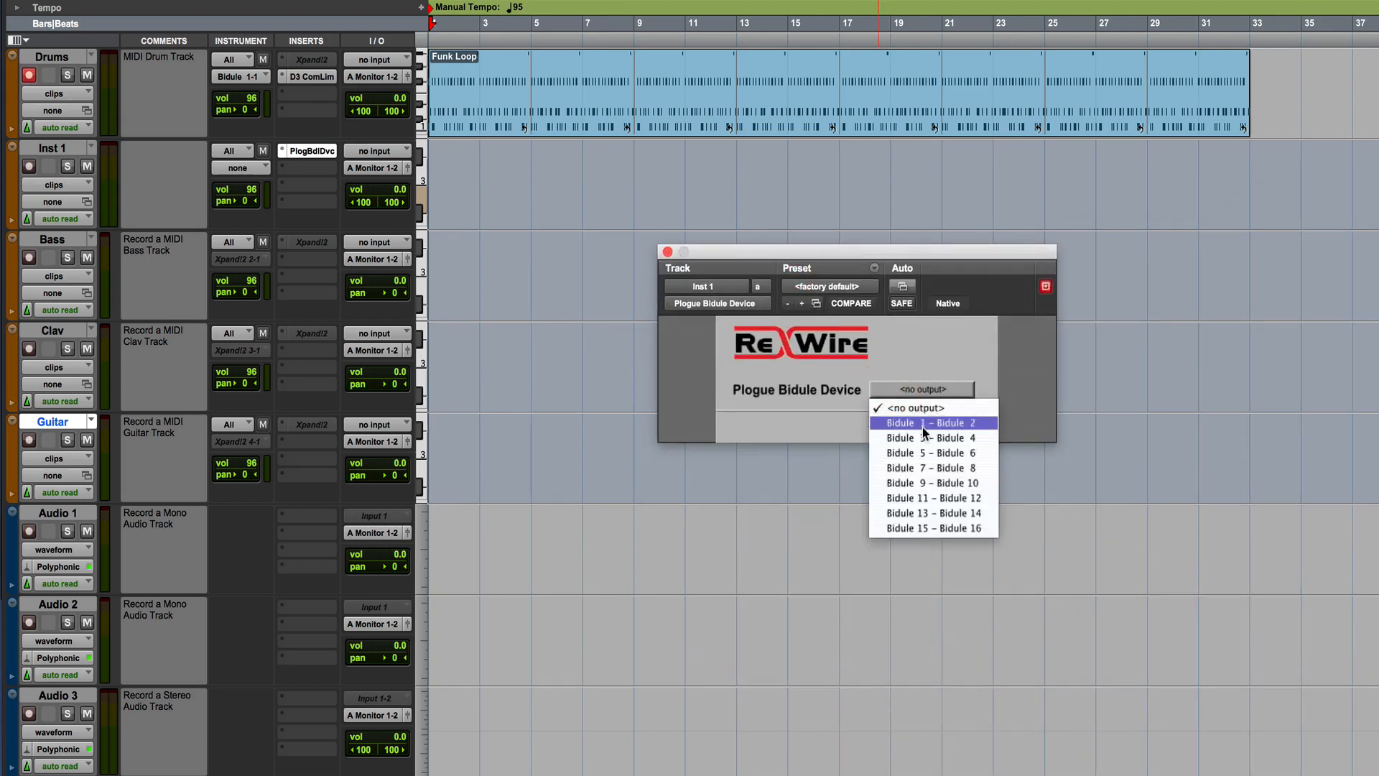
pyautogui.click(932, 423)
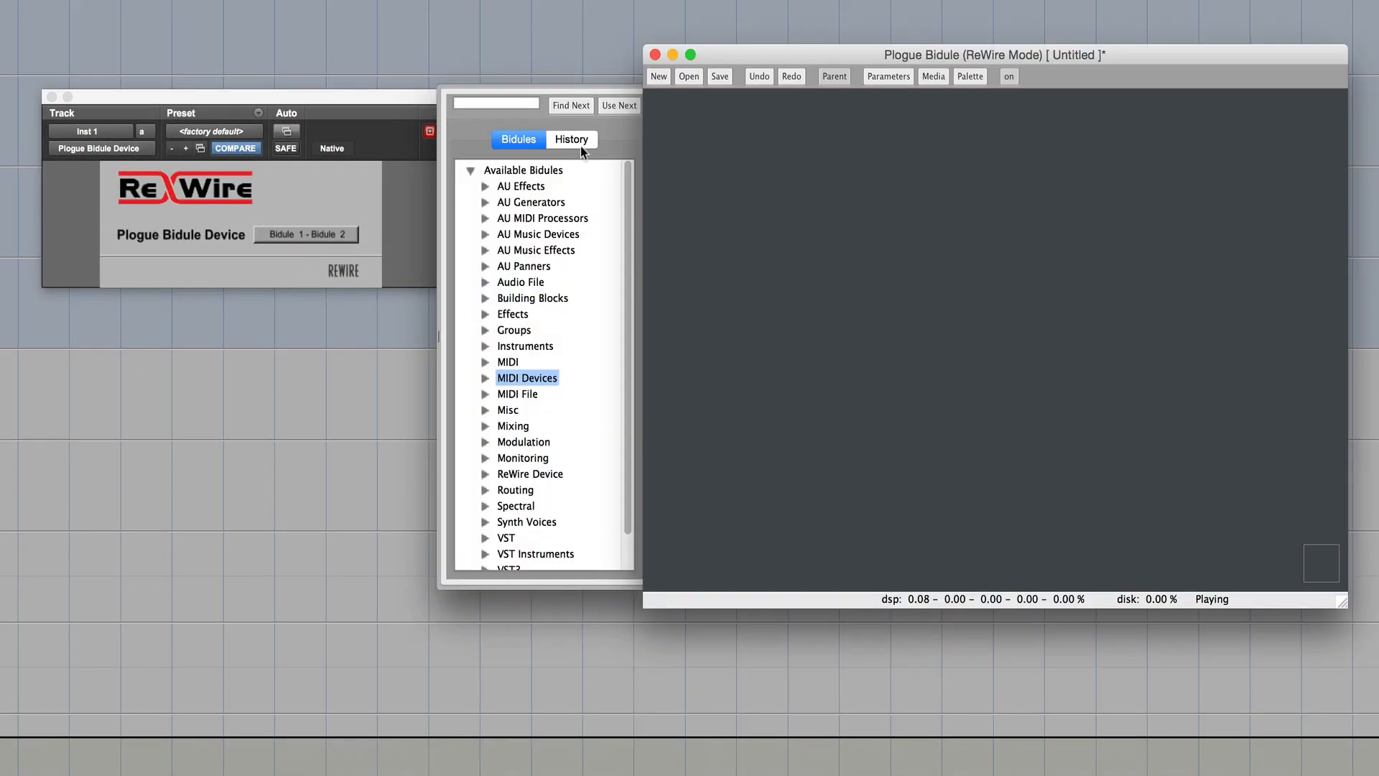
pyautogui.moveTo(511, 357)
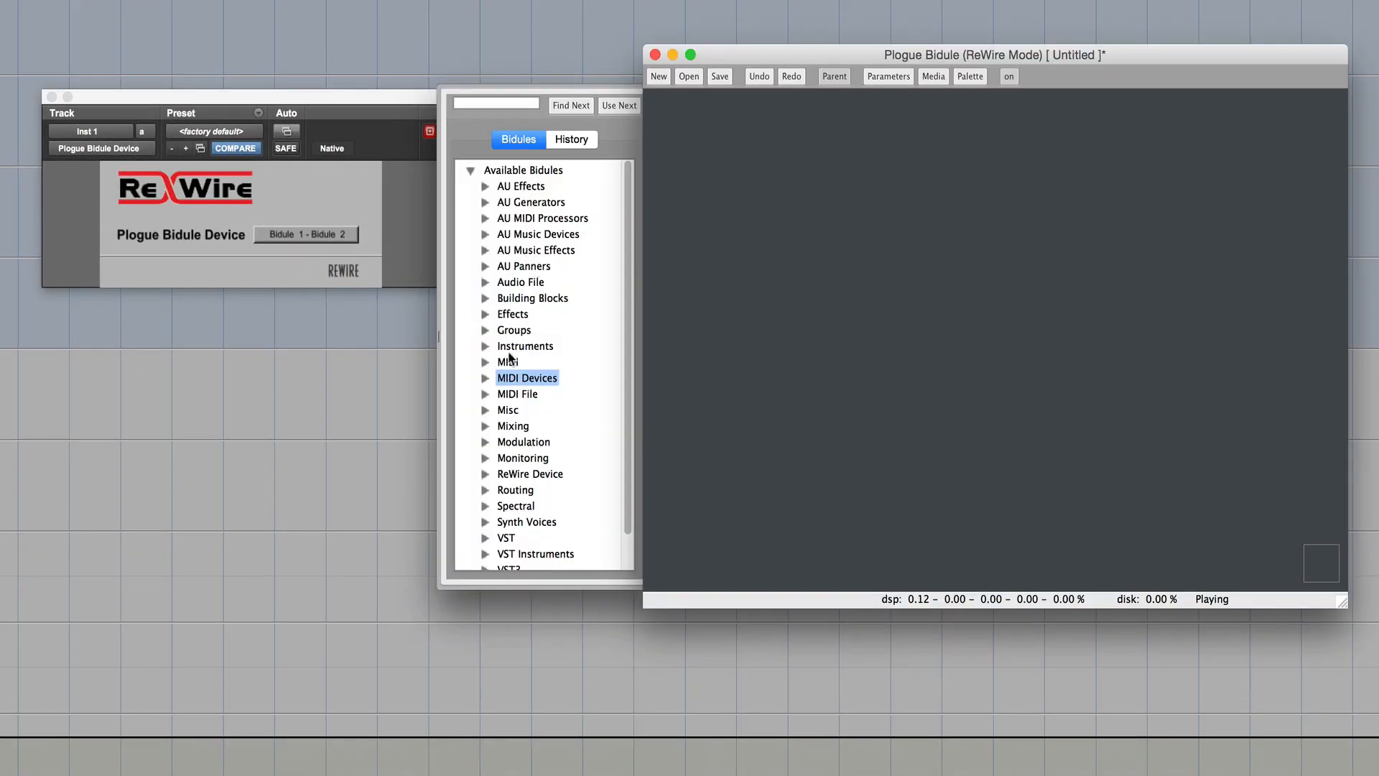
# - Add the Bidule 1 MIDI input and the Bidule ReWire device to the Bidule layout
pyautogui.click(485, 378)
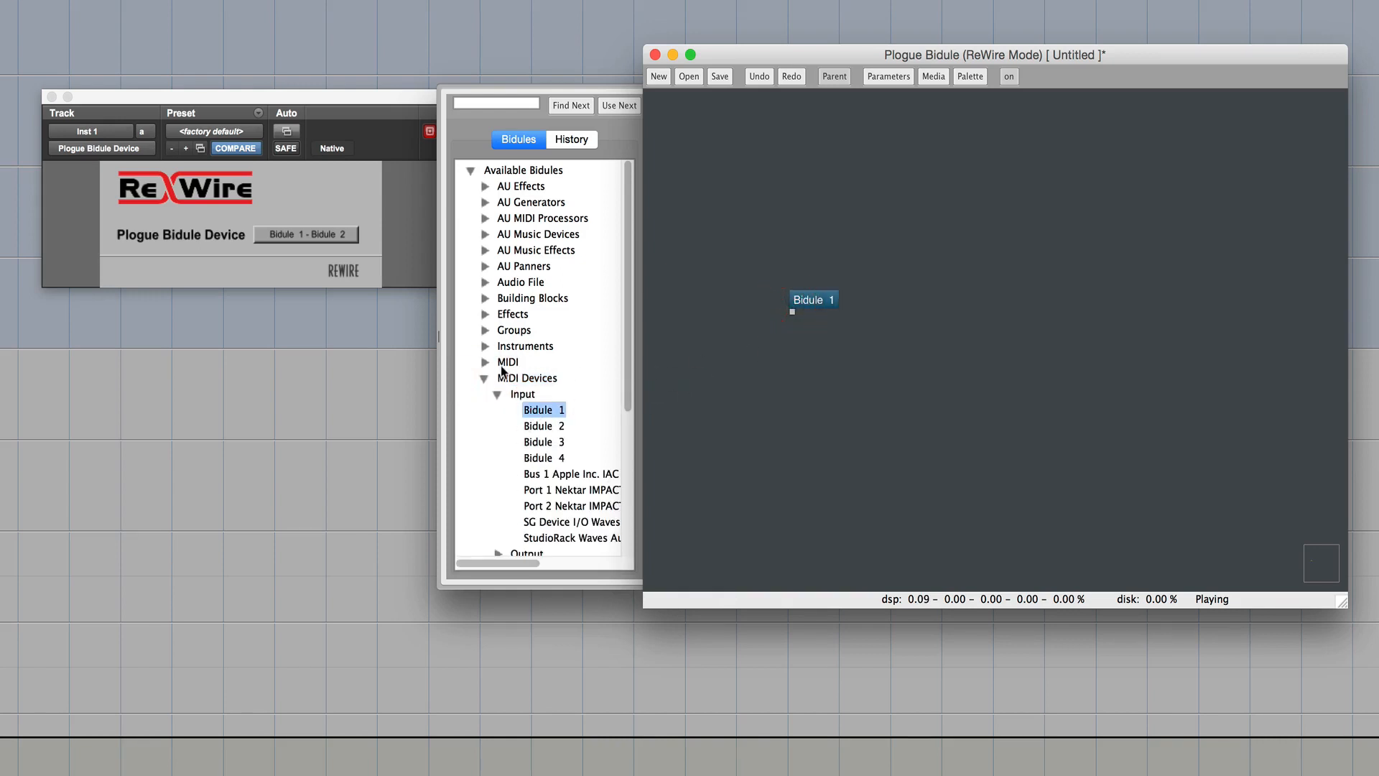
pyautogui.click(484, 378)
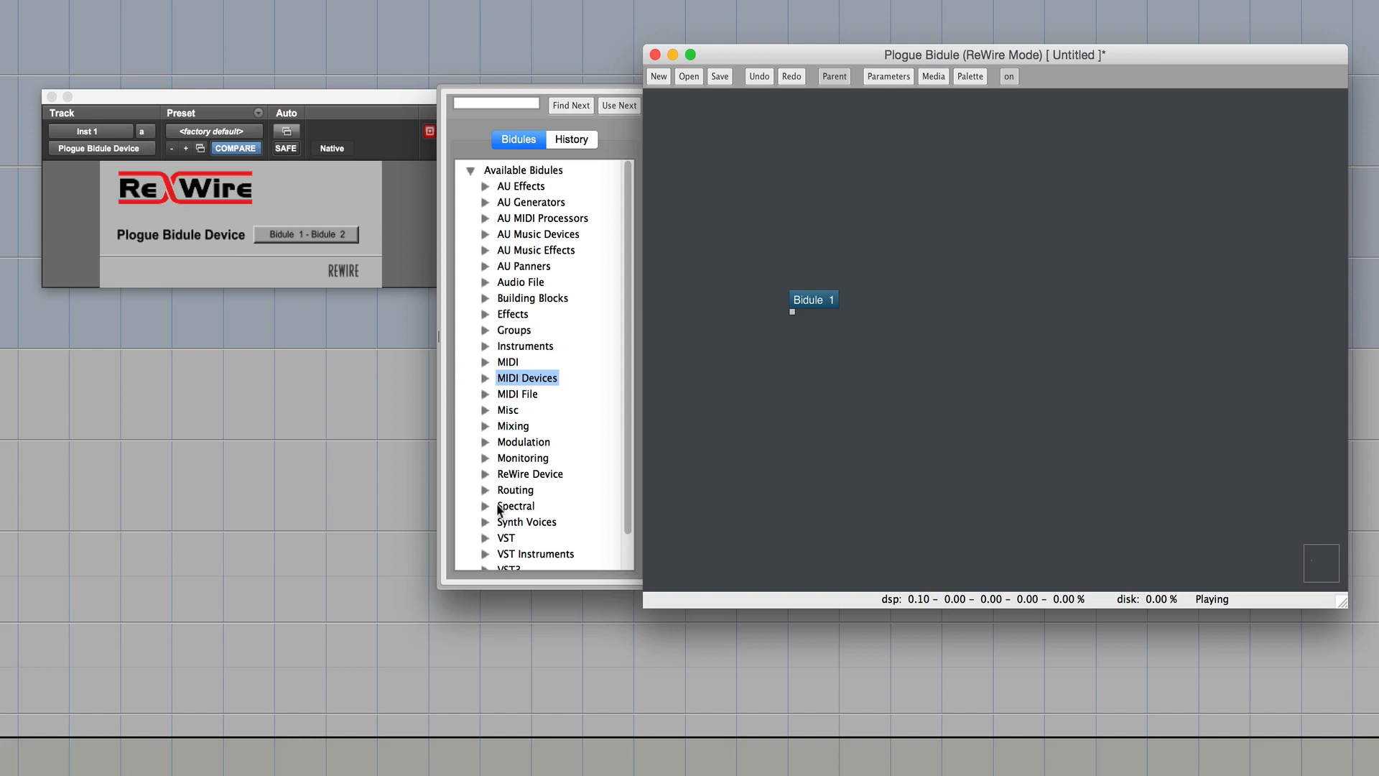
pyautogui.click(487, 472)
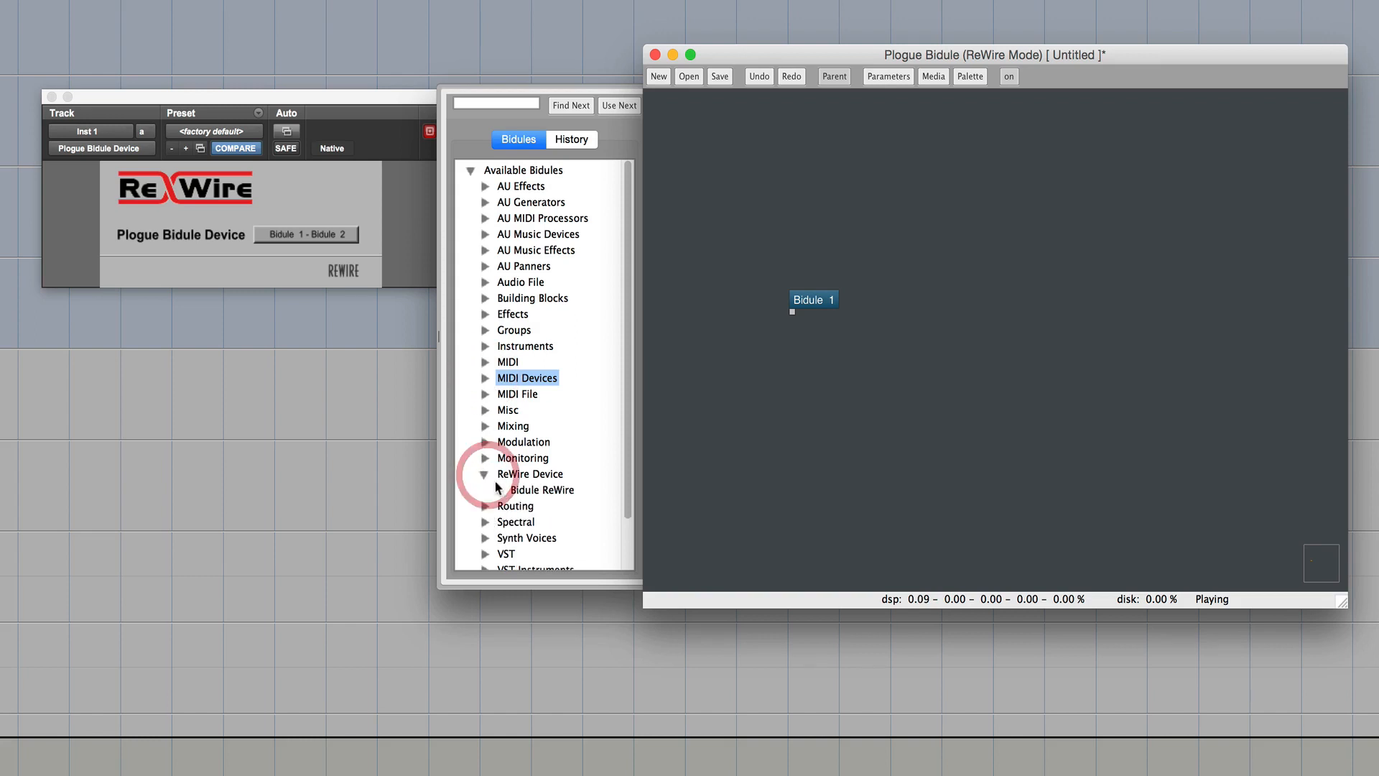
pyautogui.click(543, 488)
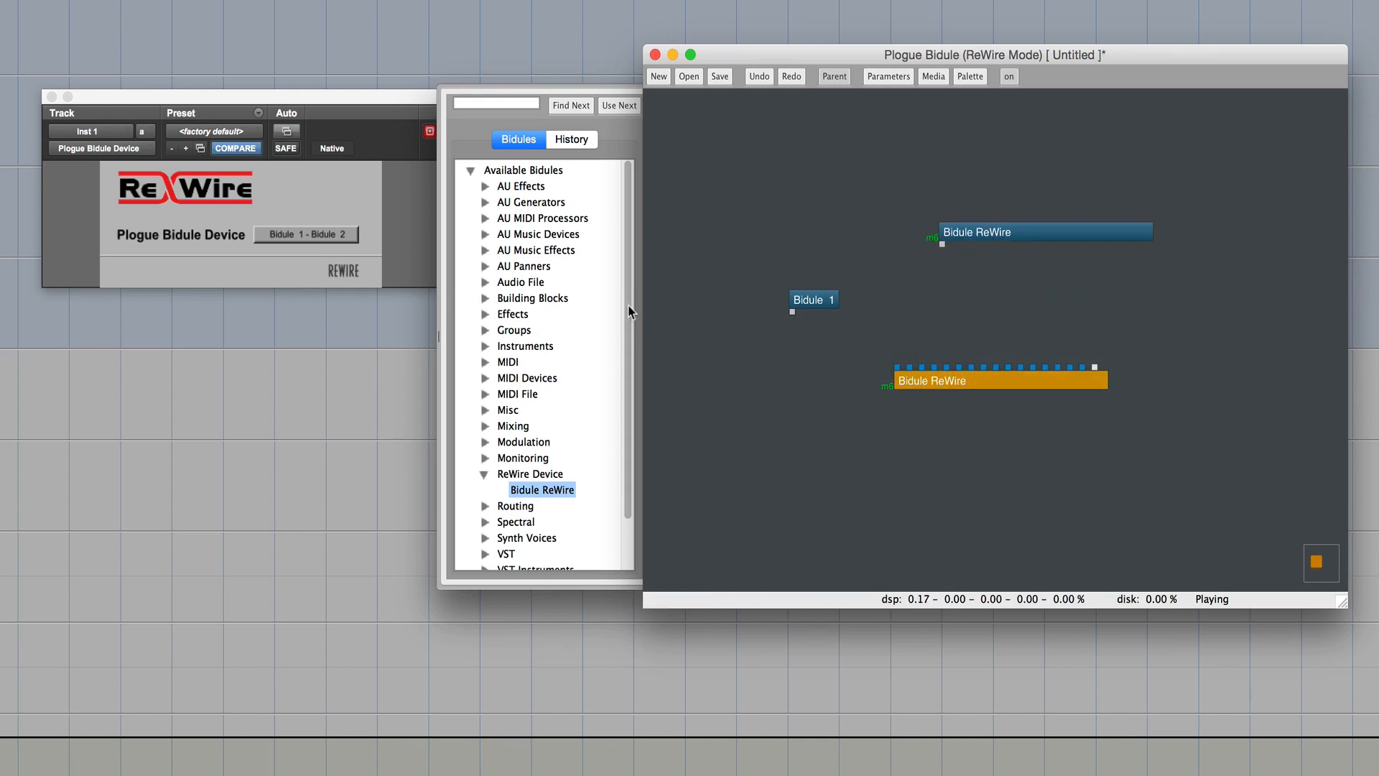
# - Select the upper Bidule ReWire node and expand the Toontrack VST instruments list
pyautogui.scroll(-3)
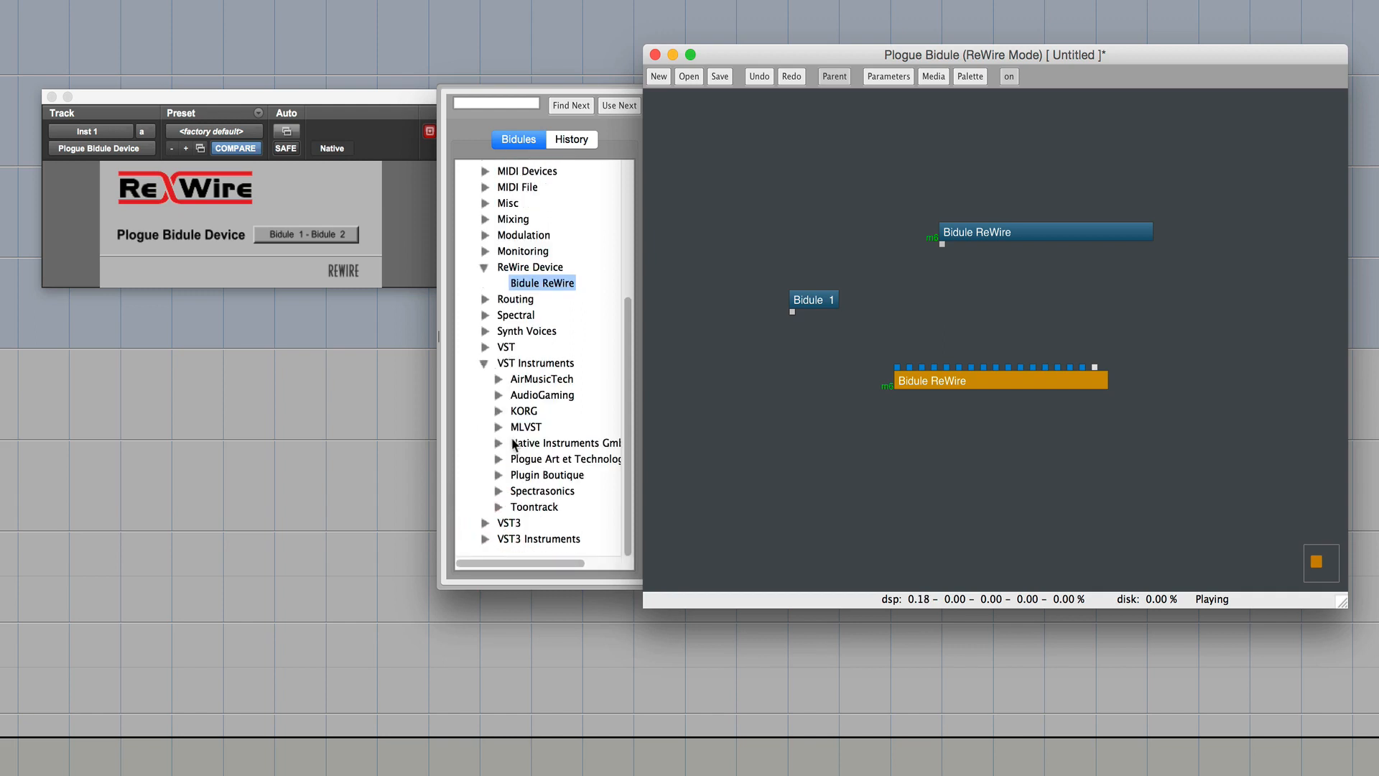
pyautogui.click(1011, 232)
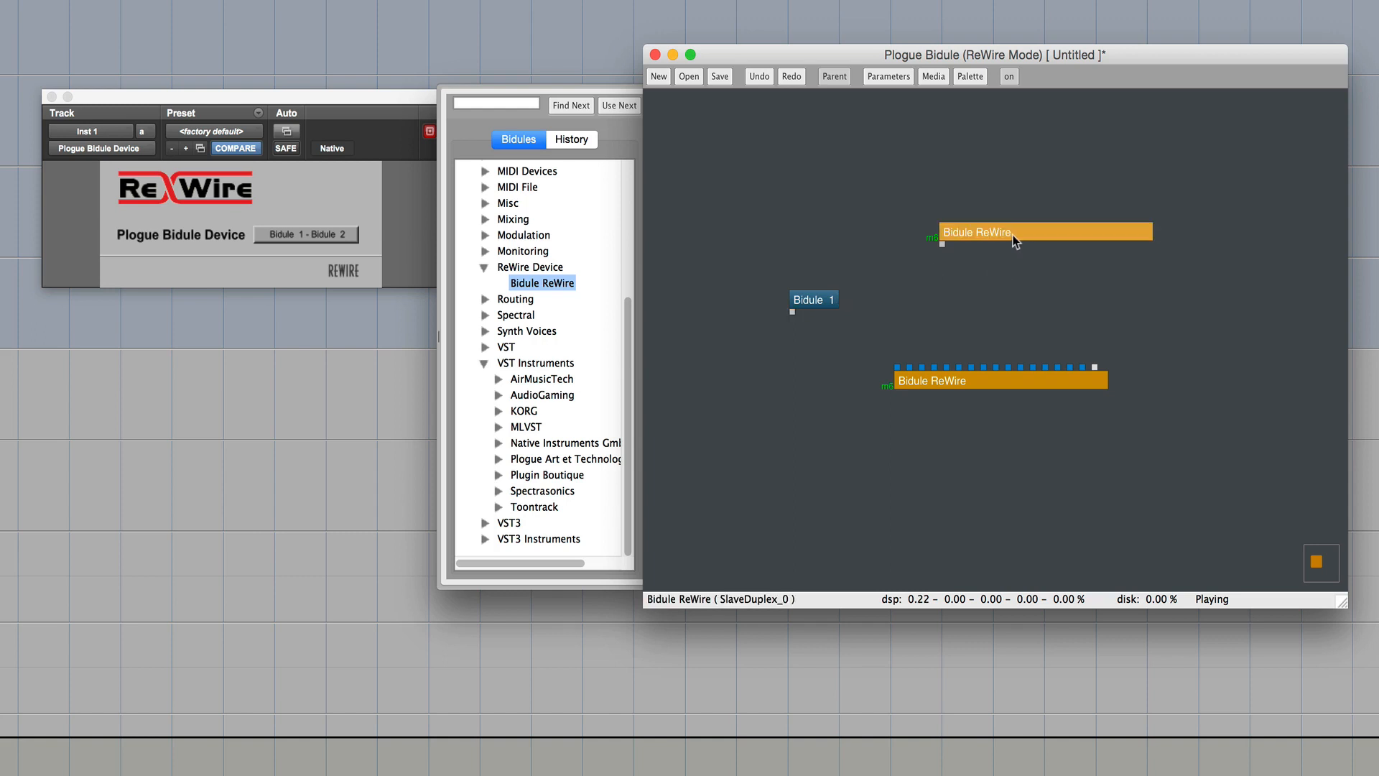
pyautogui.click(811, 299)
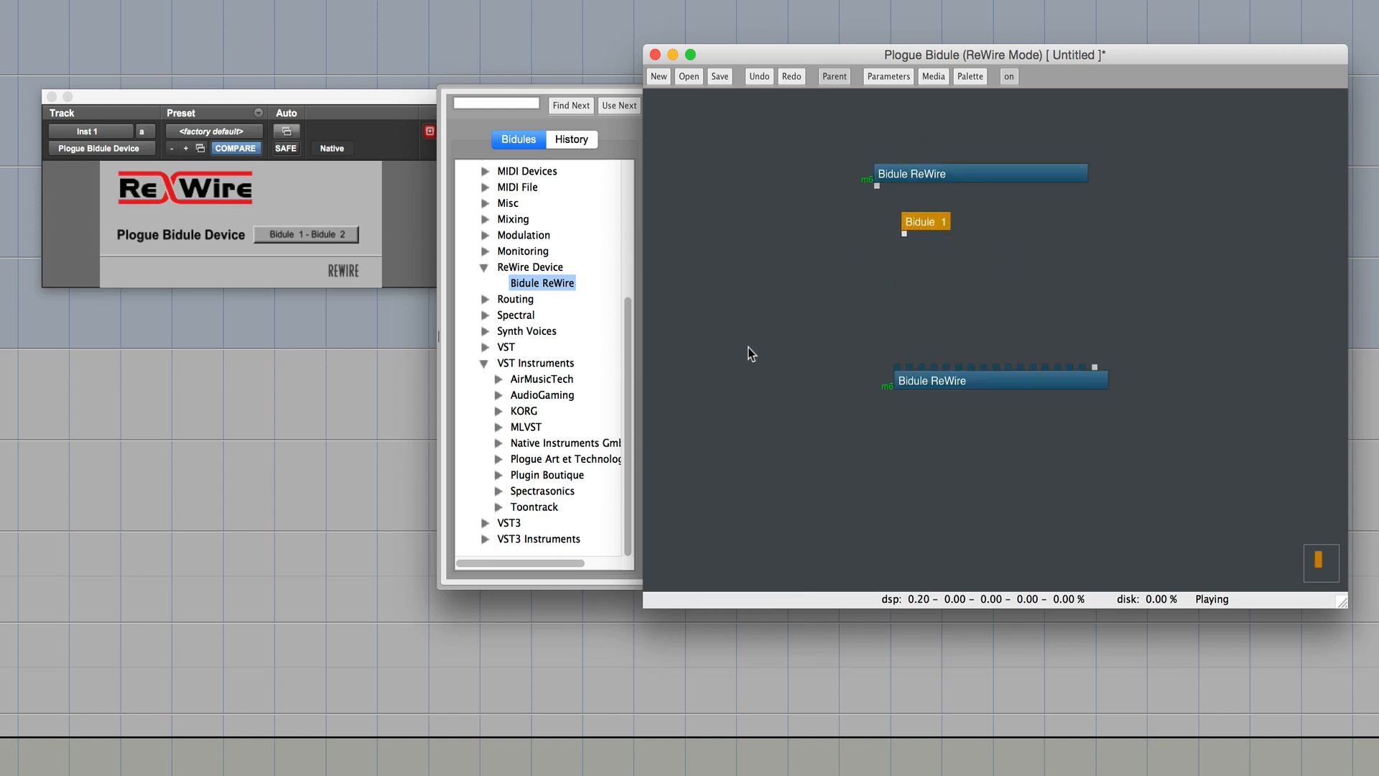
pyautogui.moveTo(564, 480)
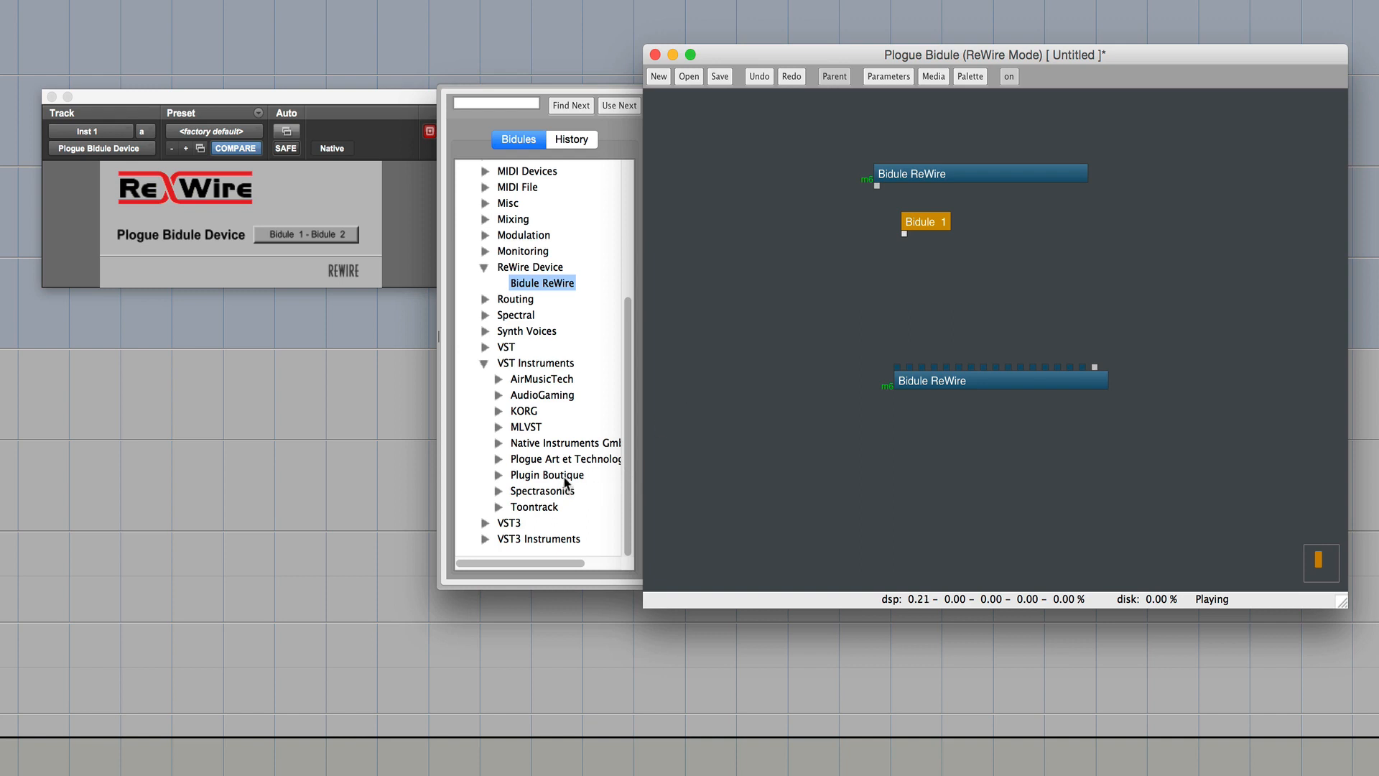
pyautogui.moveTo(506, 495)
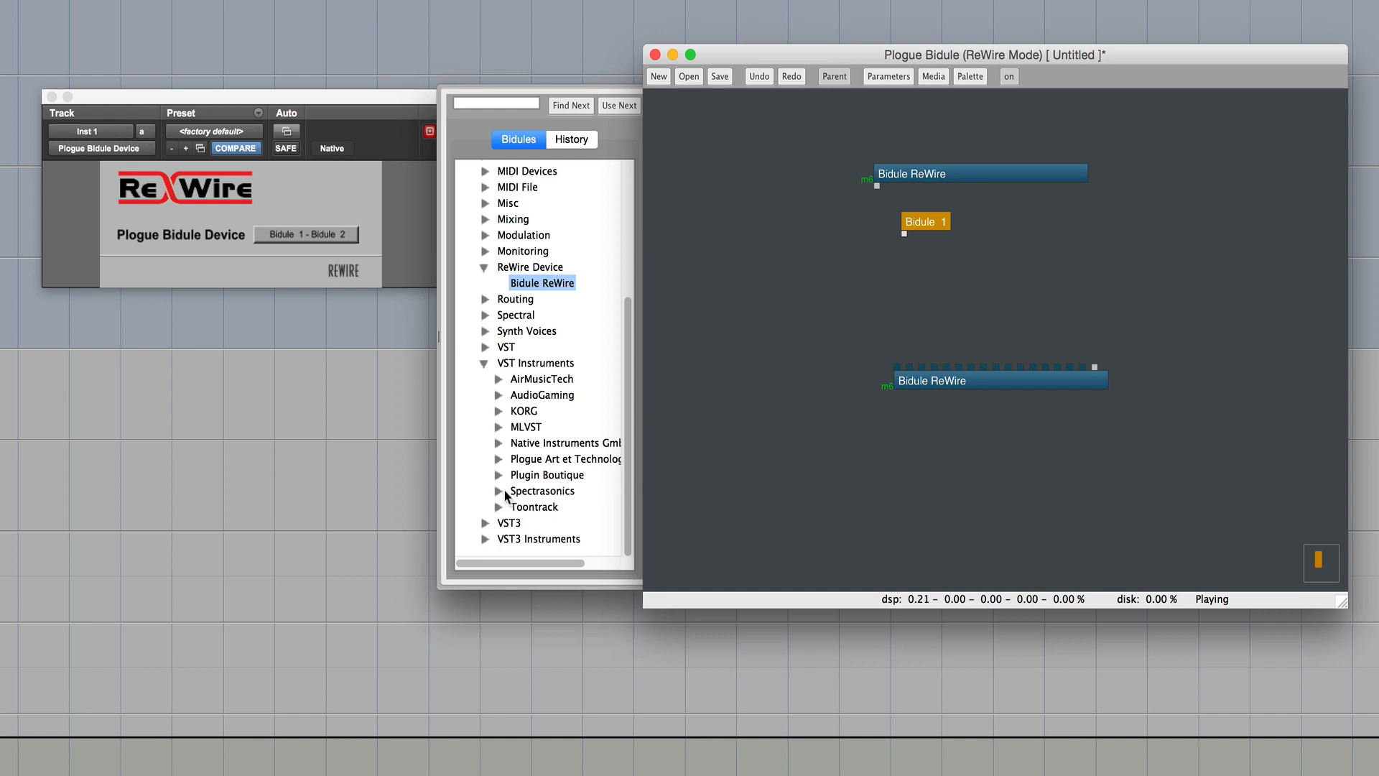
pyautogui.click(498, 490)
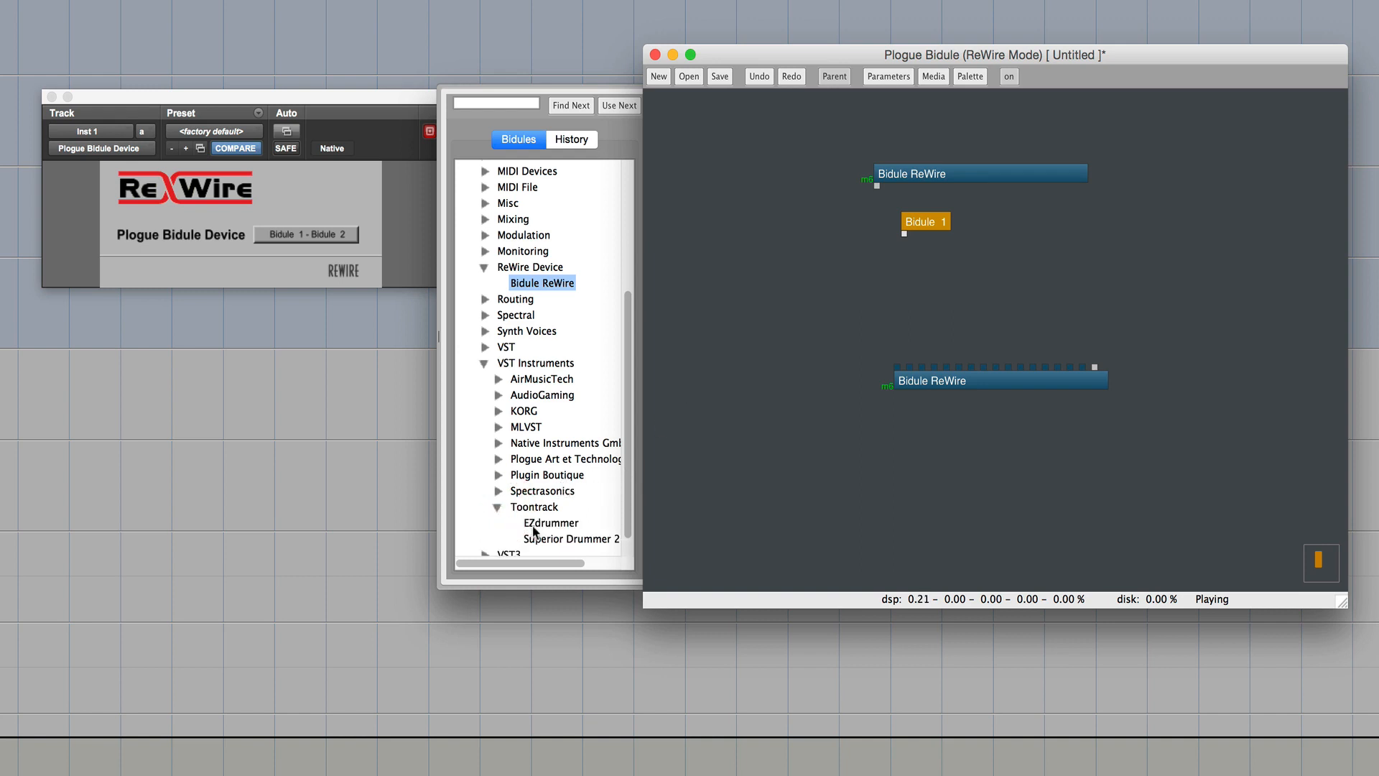
# - Add Toontrack EZdrummer to the Bidule layout
pyautogui.doubleClick(550, 523)
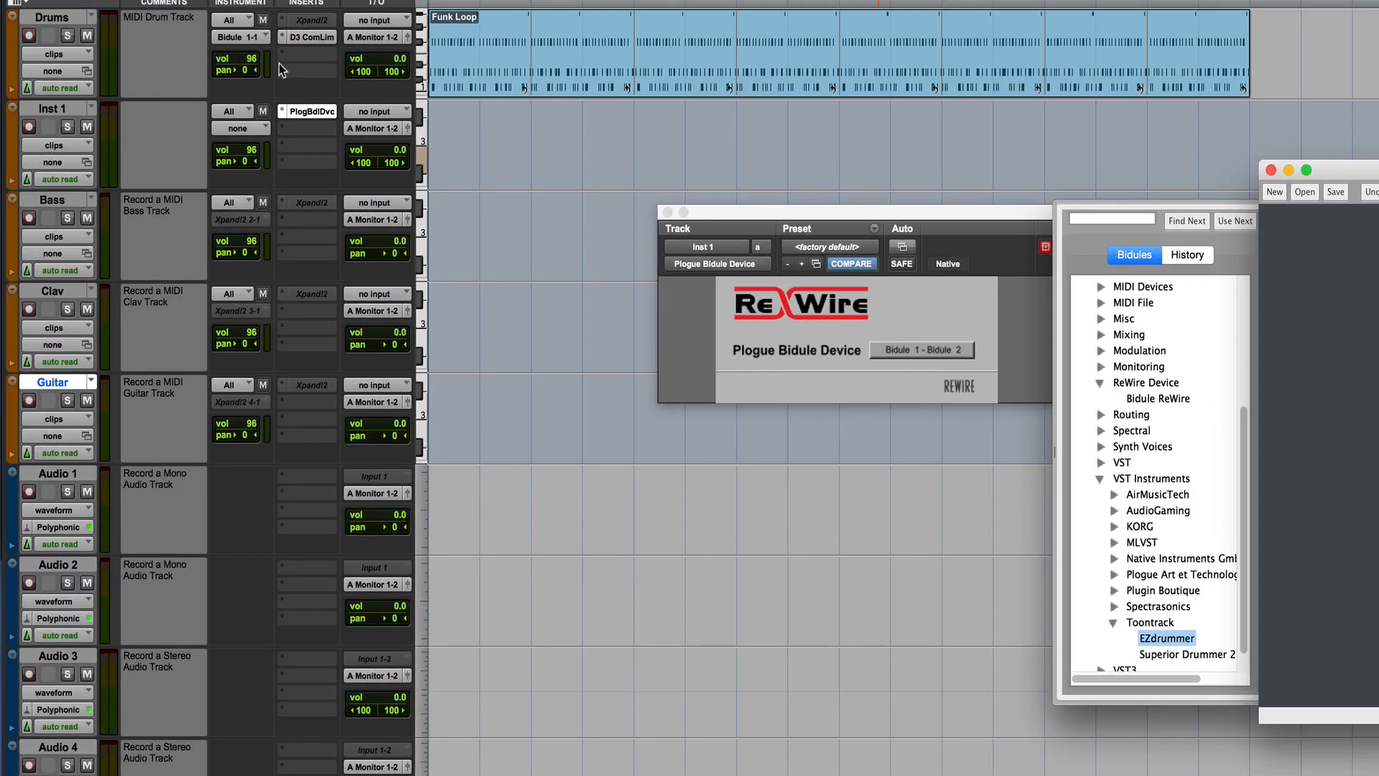
pyautogui.moveTo(1024, 81)
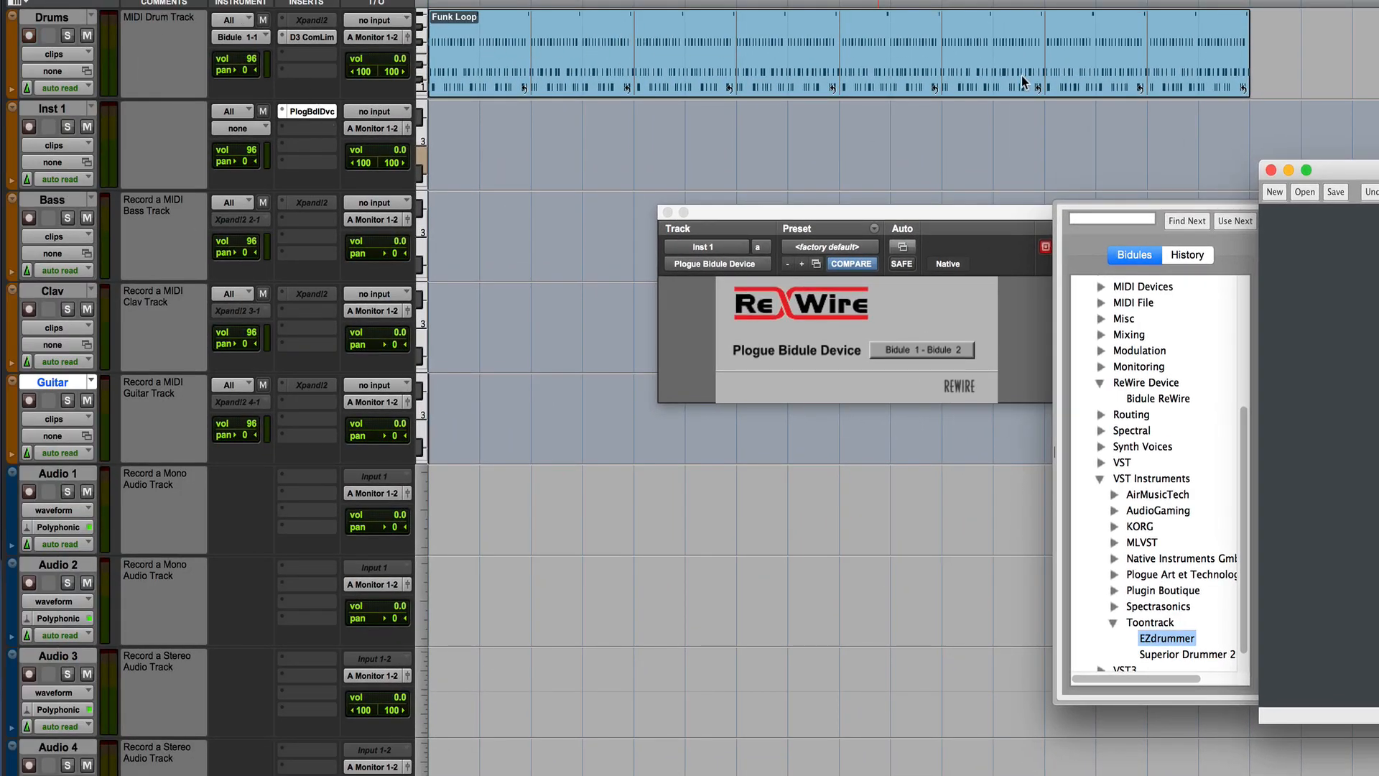
# - Bring up the Drums track's MIDI output destinations, listing Bidule 1 through Bidule 4
pyautogui.click(237, 37)
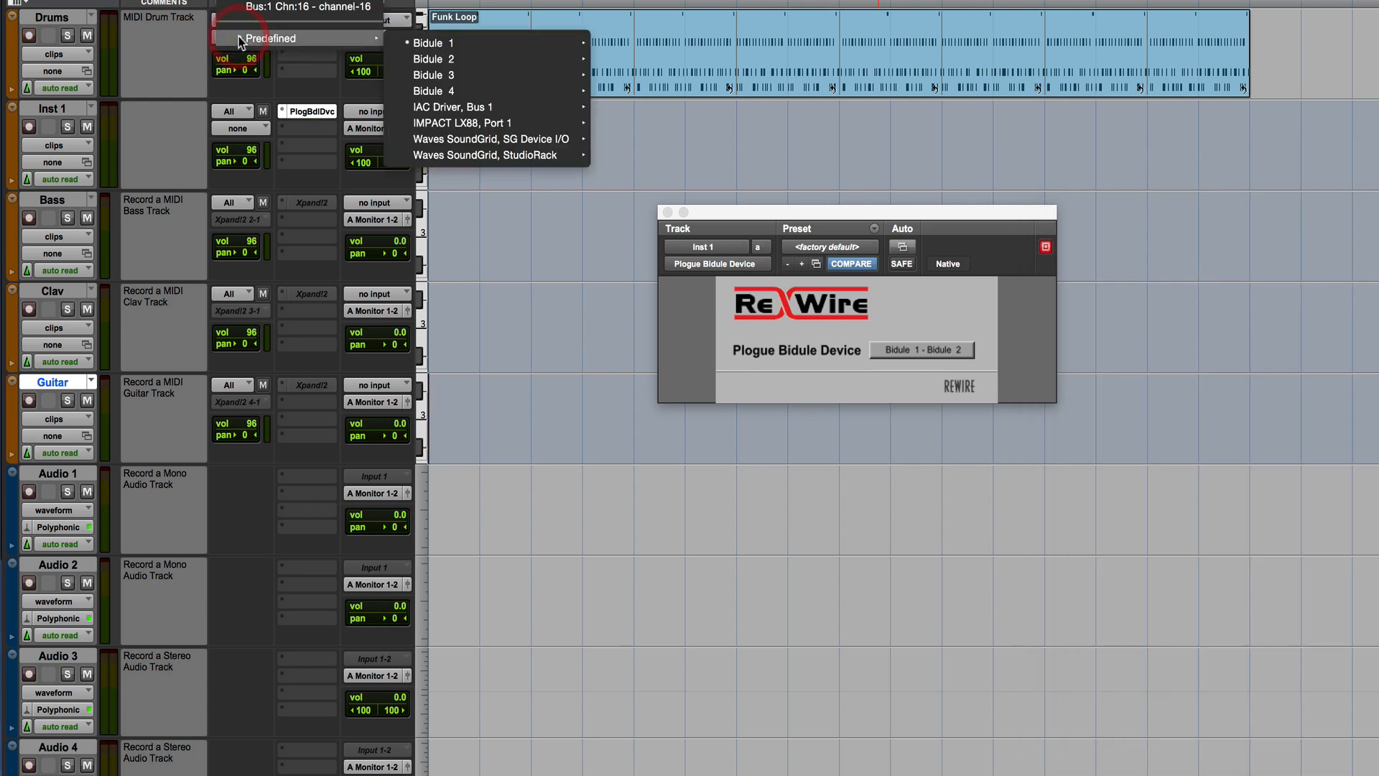
pyautogui.moveTo(445, 42)
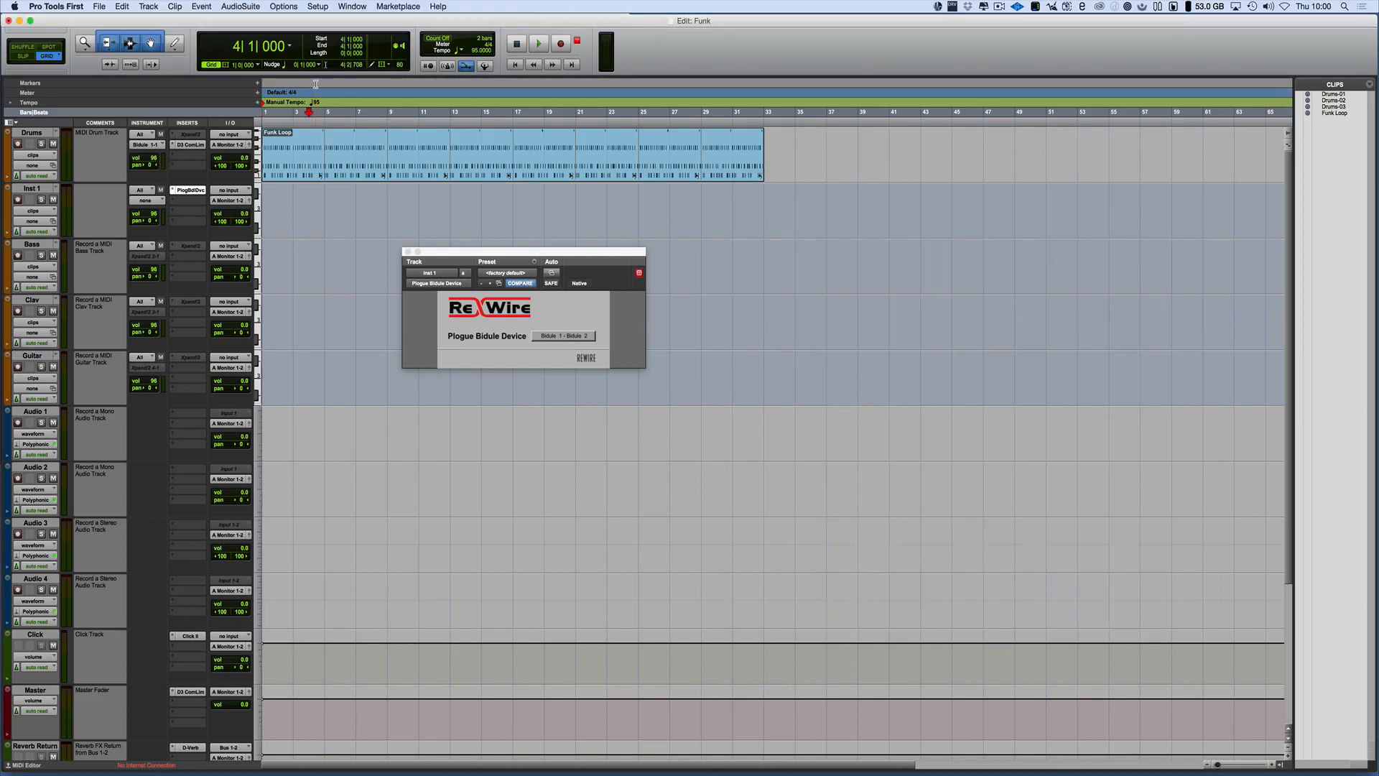
pyautogui.click(537, 43)
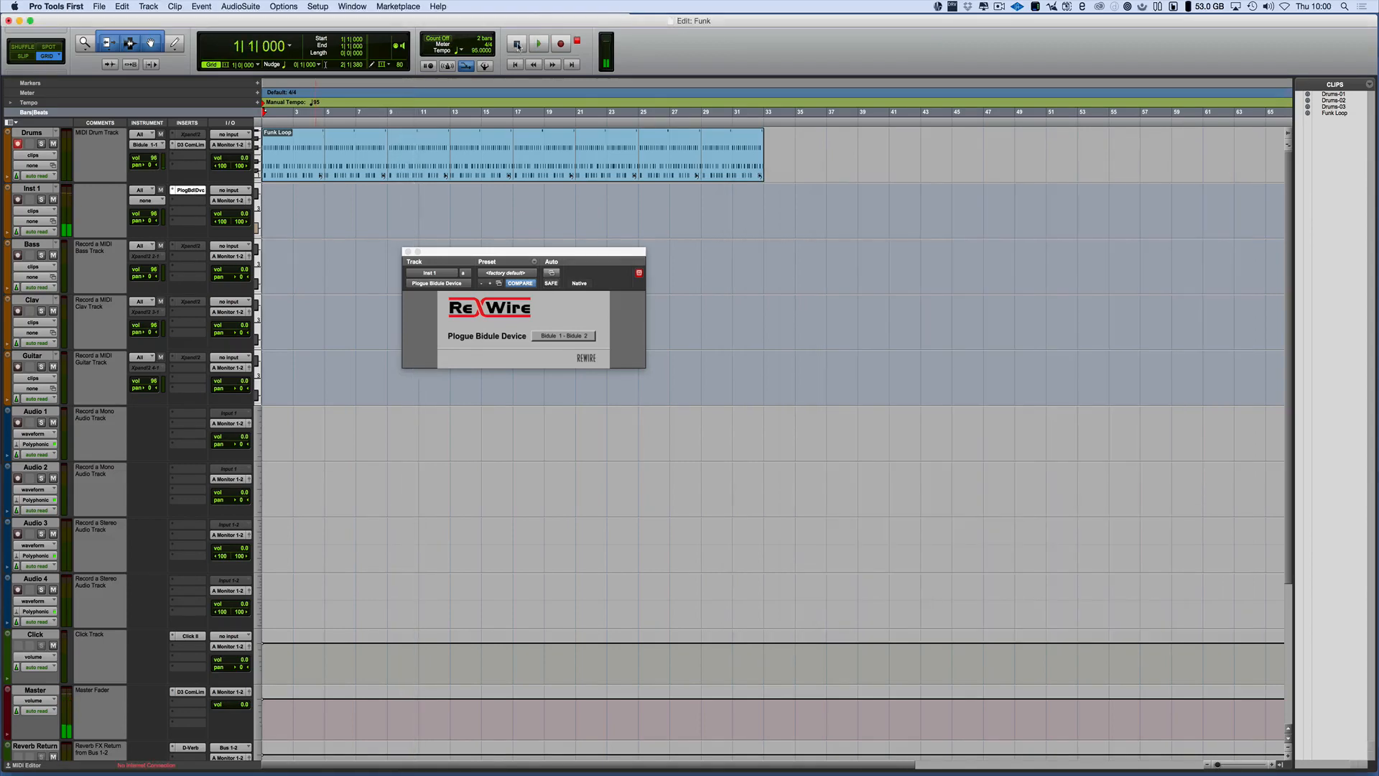
pyautogui.click(515, 43)
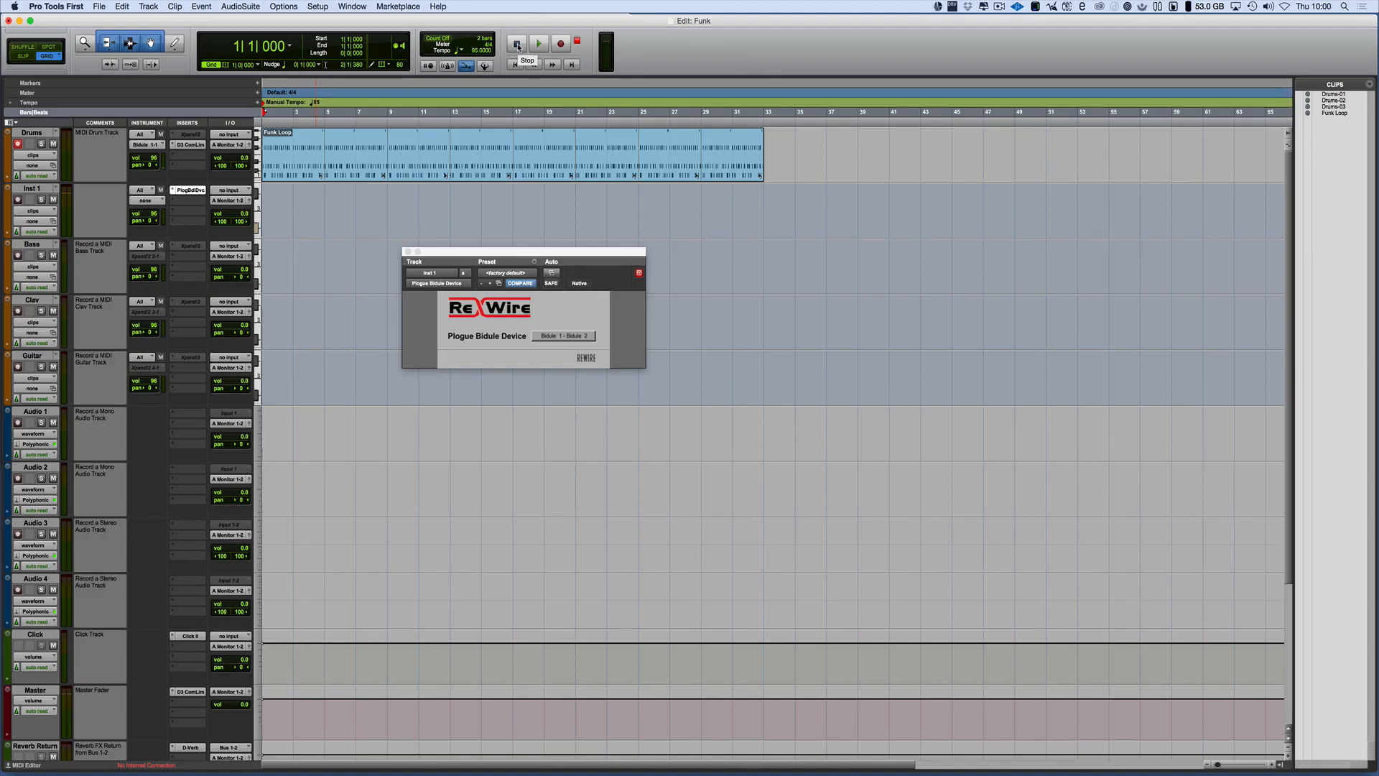